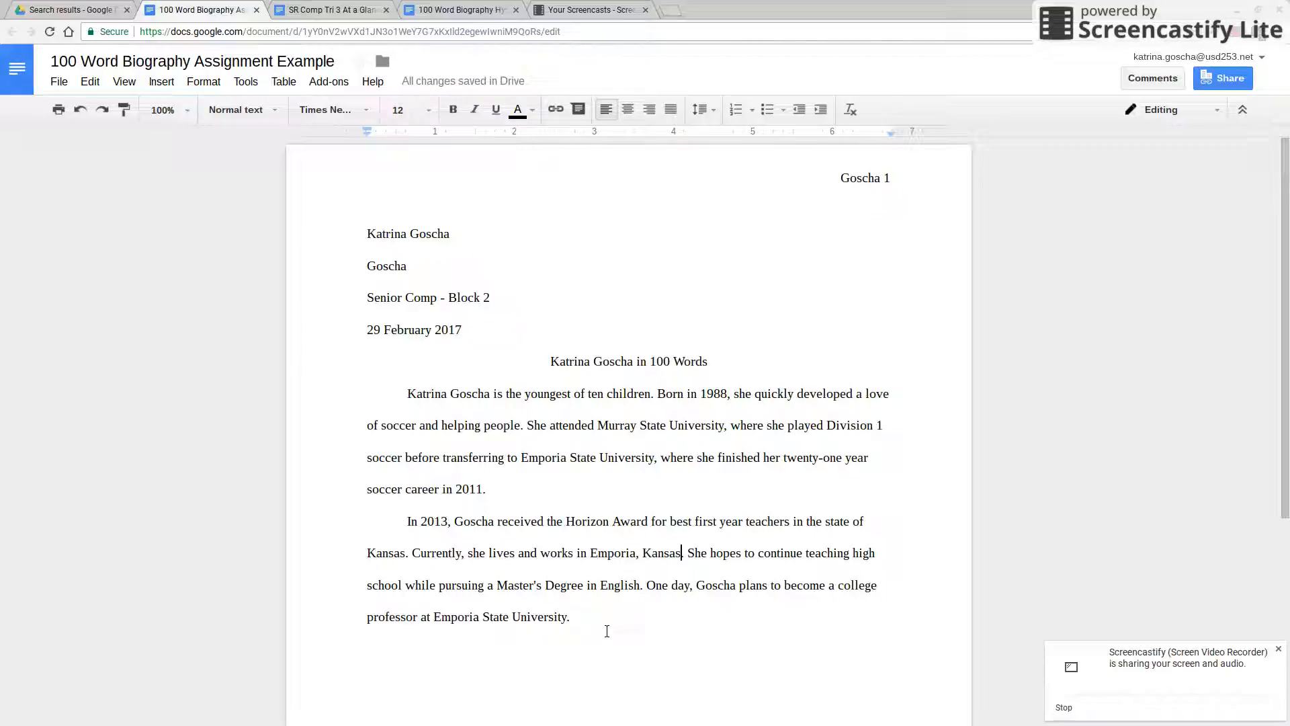
click(575, 616)
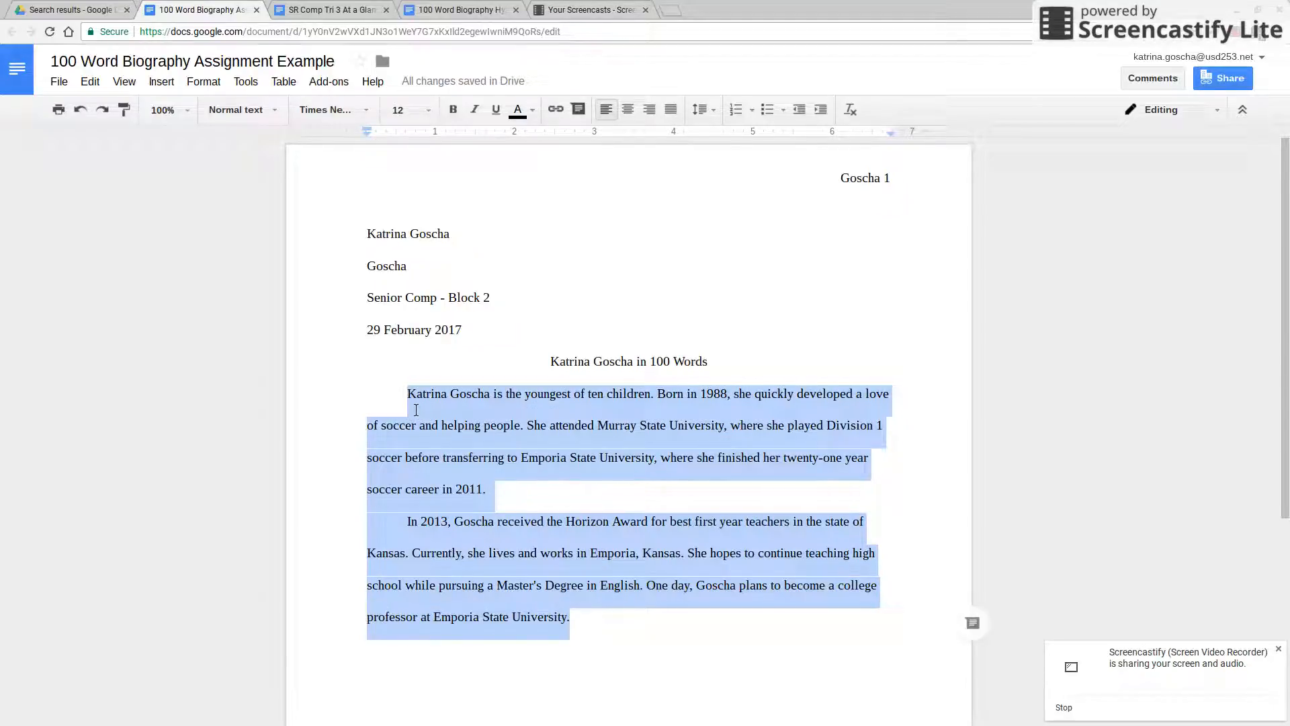
mouse_move(474, 109)
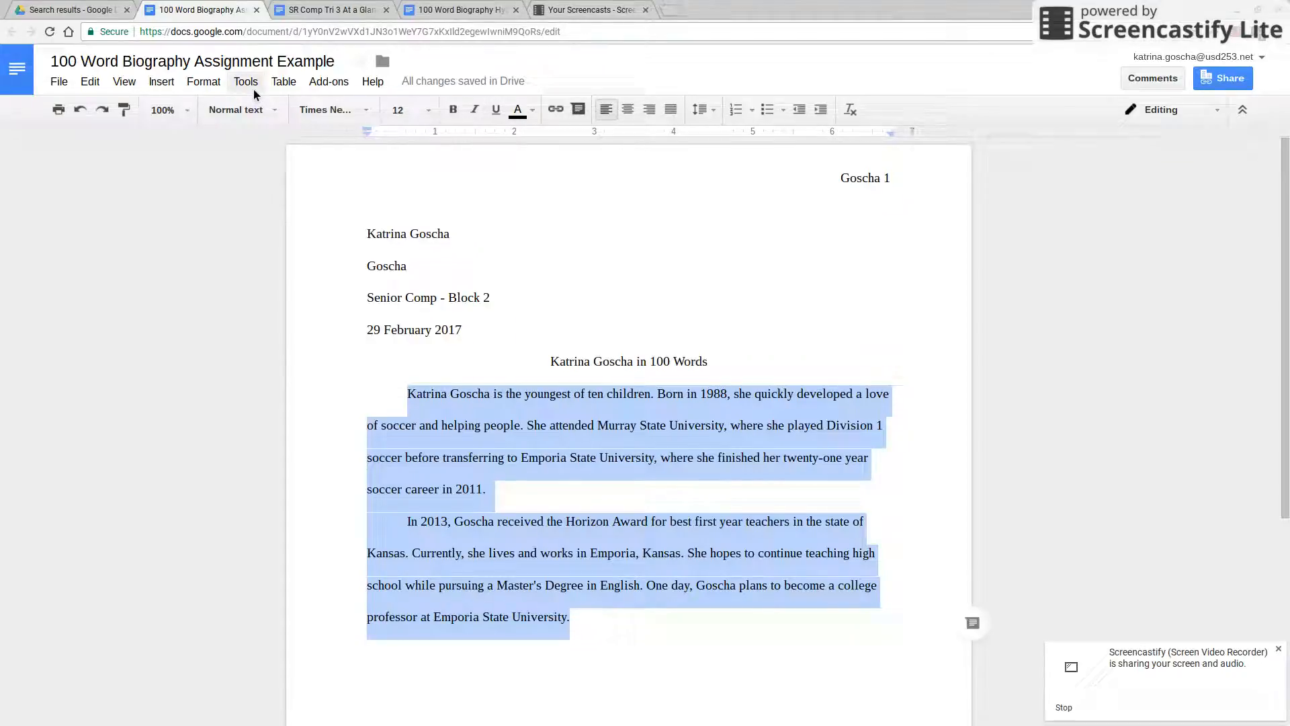
Step: Show the Tools menu with the paragraphs still selected
click(246, 81)
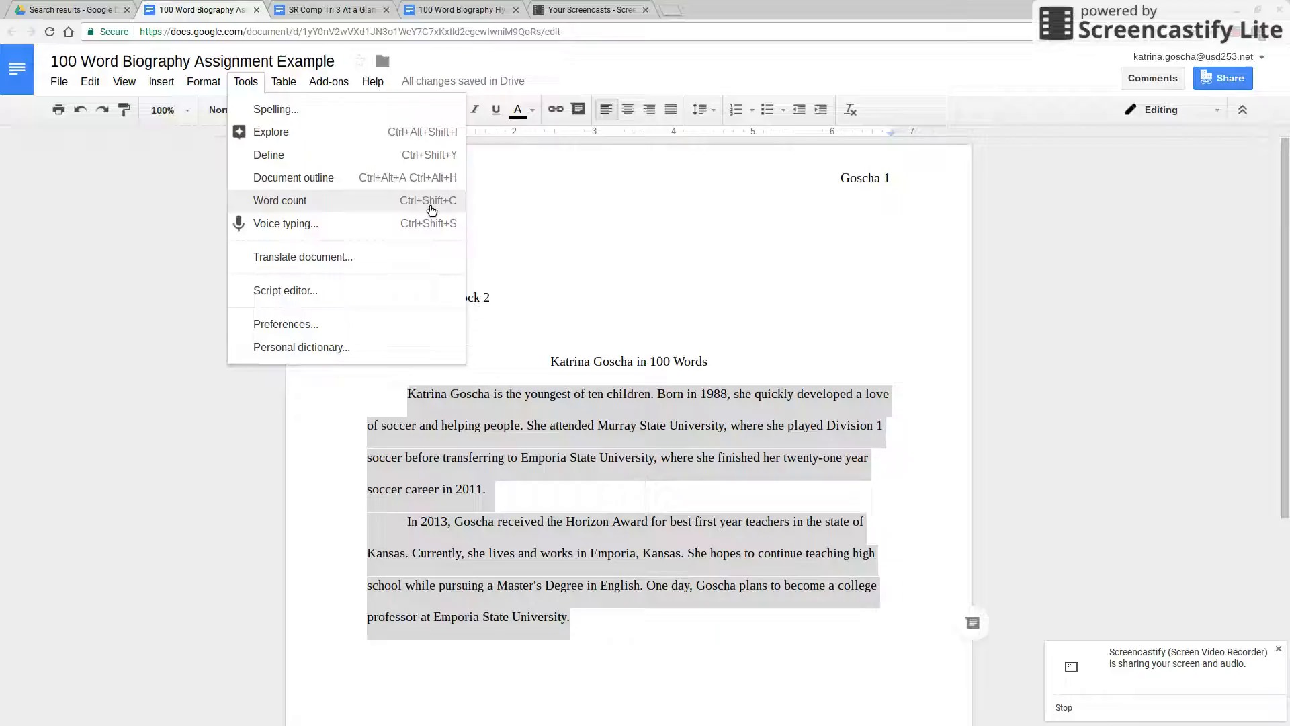
Step: Confirm Word count shows 100 of 115 words for the selection, then dismiss it
click(279, 200)
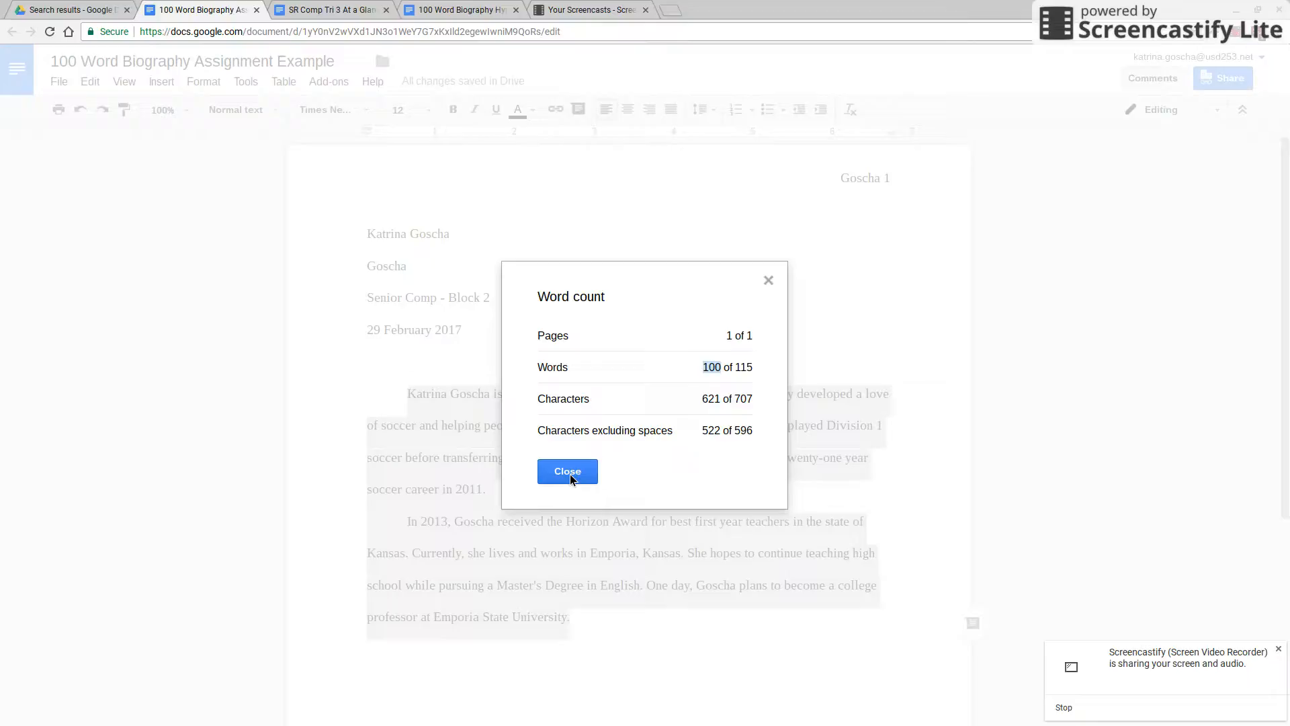
click(567, 471)
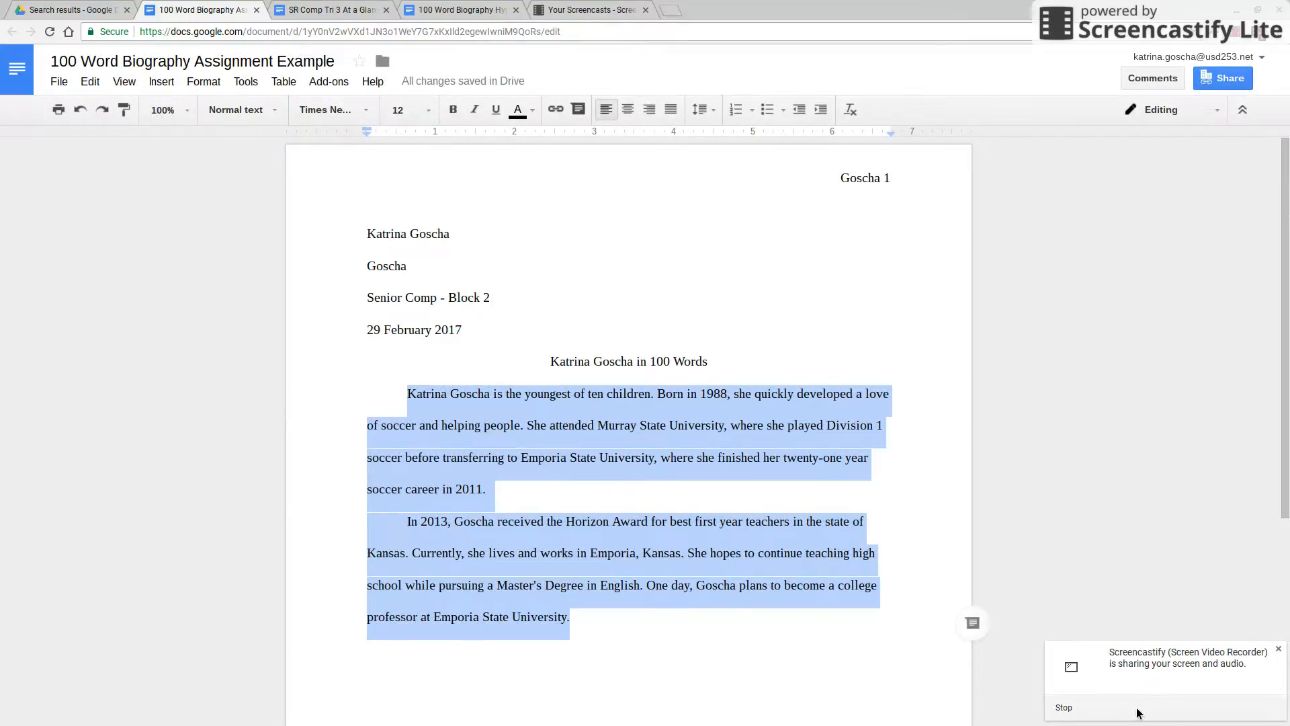